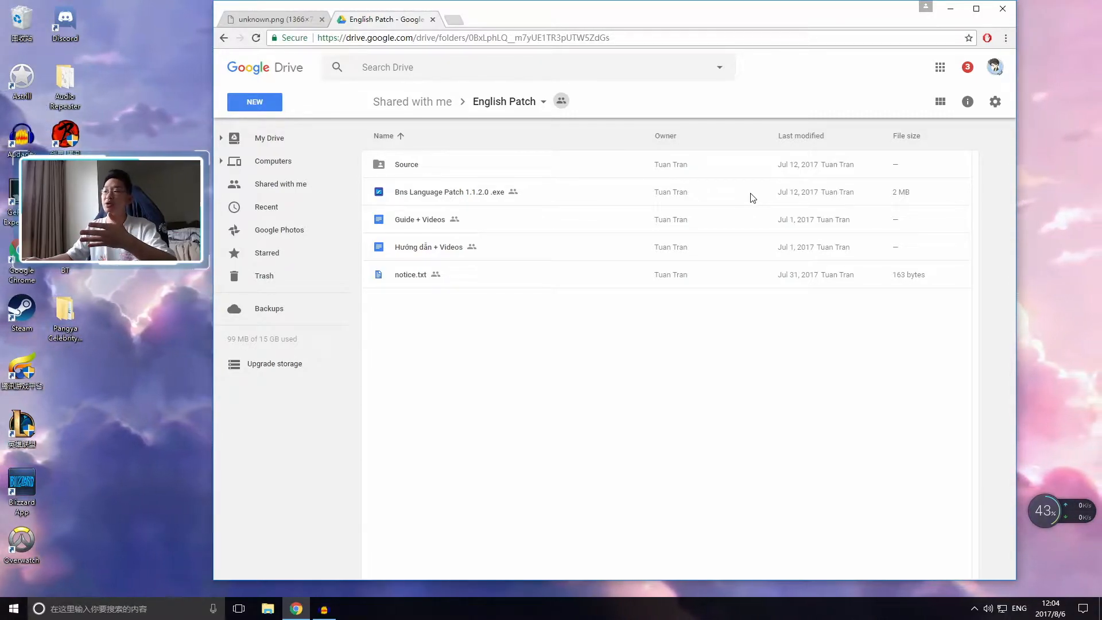
Go to the Downloads folder and launch the Bns Language Patch 1.1.2.0 program
{"action": "left_click", "coordinate": [1050, 609]}
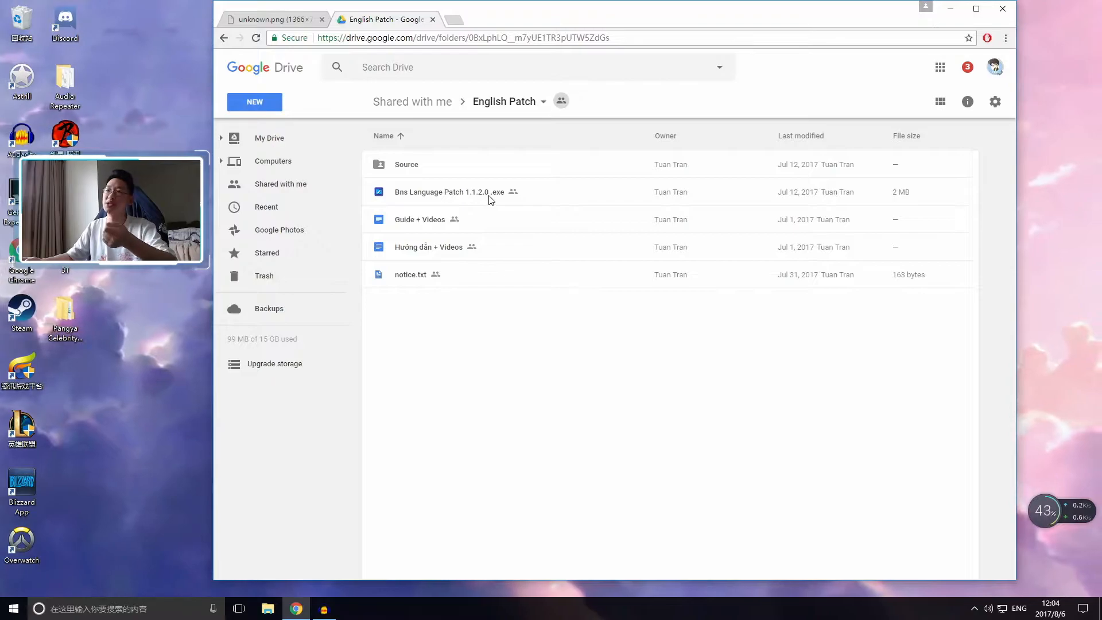
{"action": "mouse_move", "coordinate": [814, 186]}
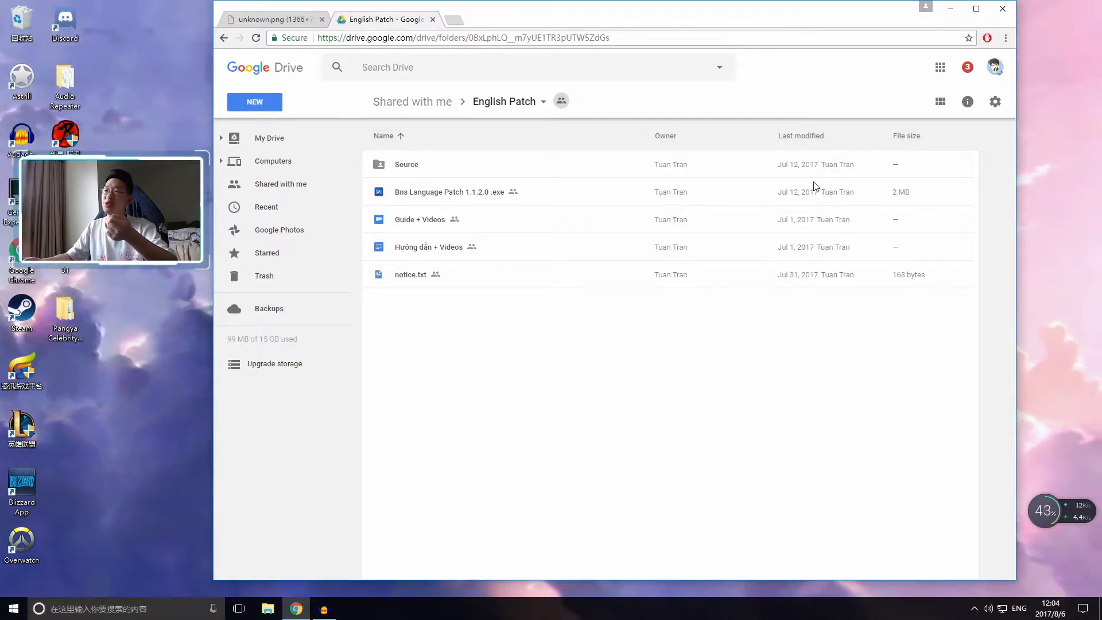
{"action": "mouse_move", "coordinate": [798, 192]}
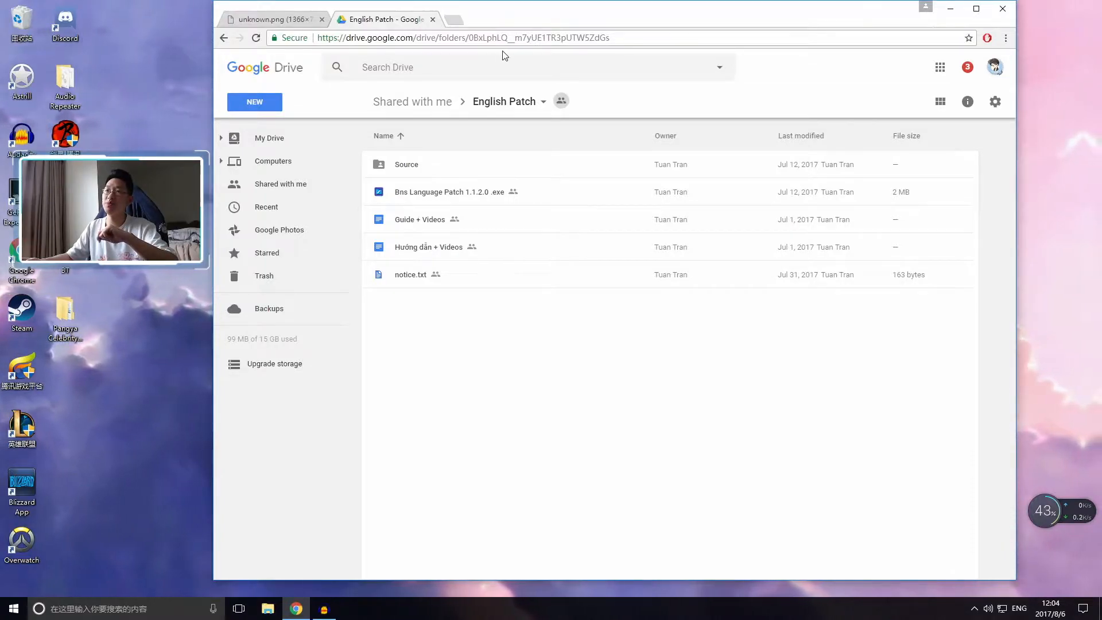
{"action": "mouse_move", "coordinate": [625, 204]}
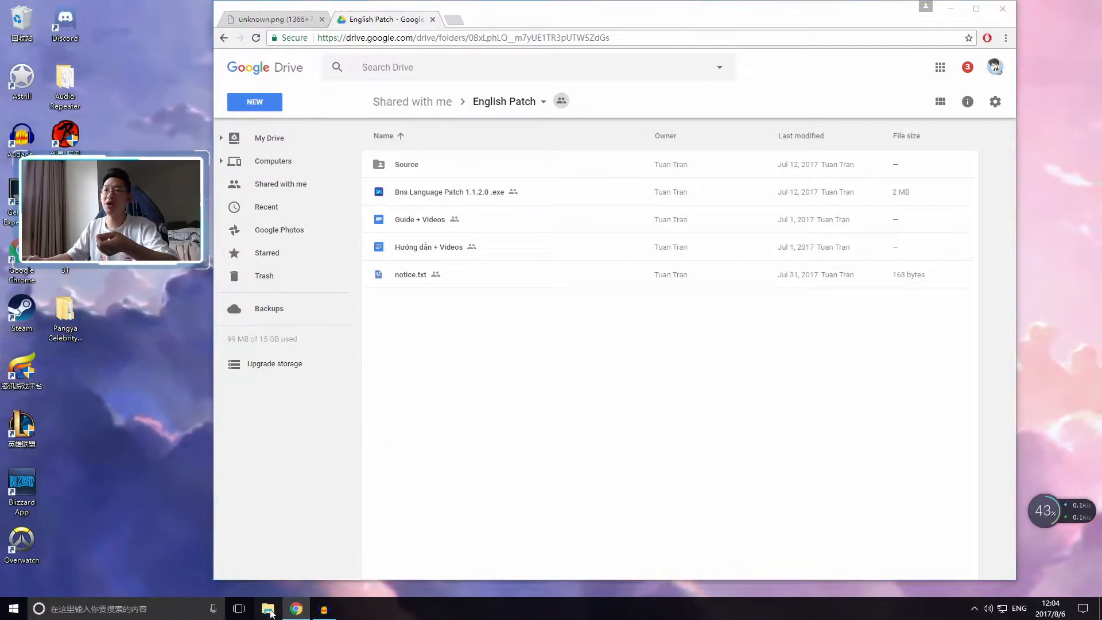
{"action": "left_click", "coordinate": [265, 608]}
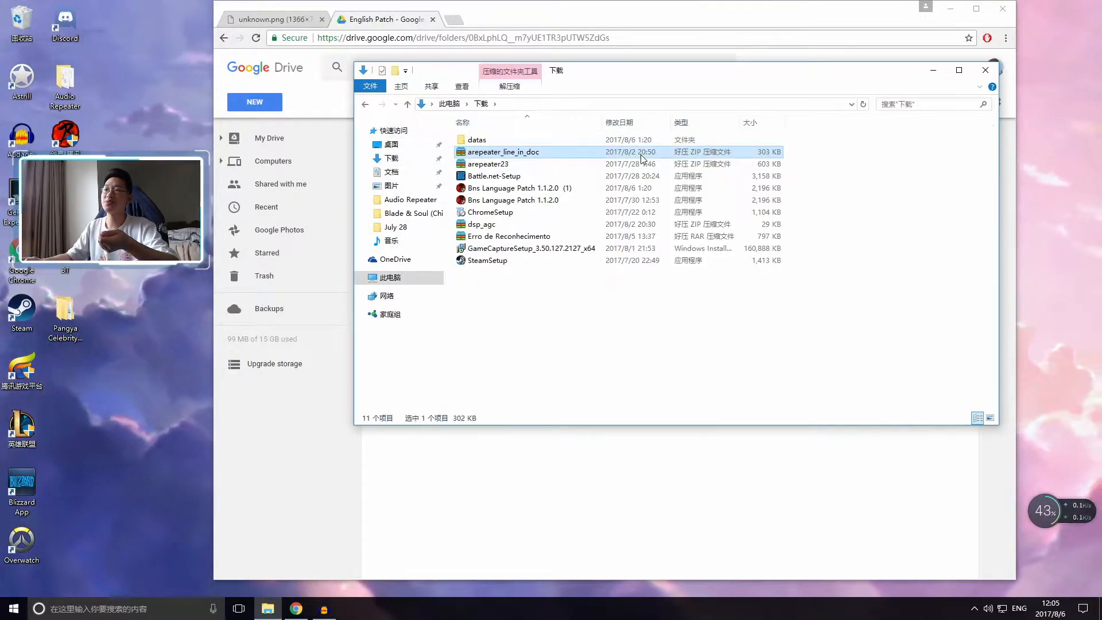
{"action": "left_click", "coordinate": [512, 200]}
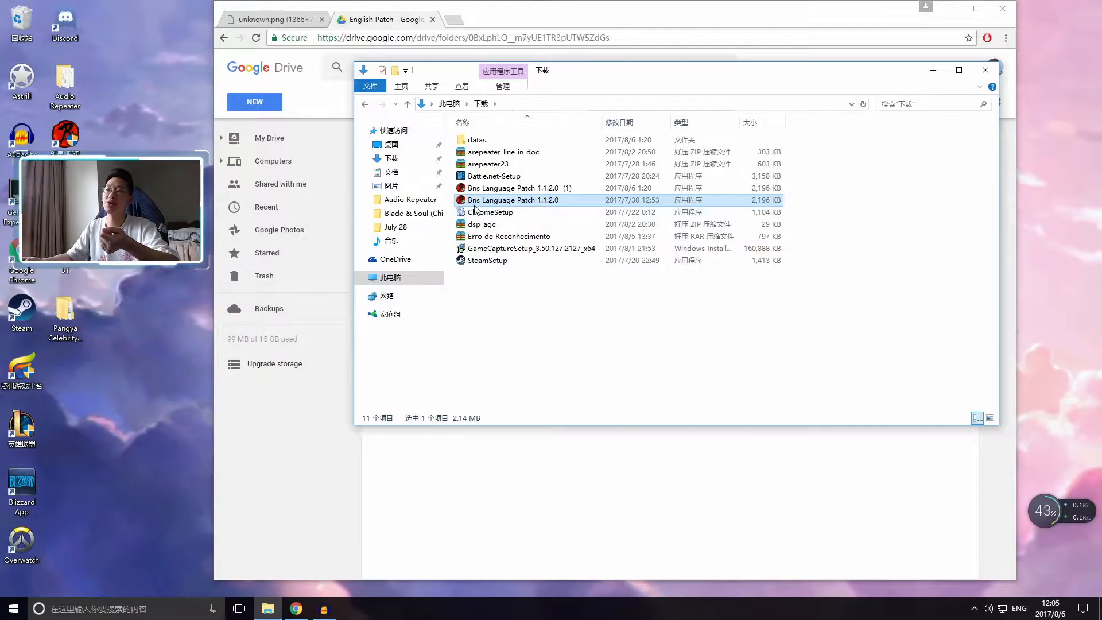
{"action": "mouse_move", "coordinate": [576, 205]}
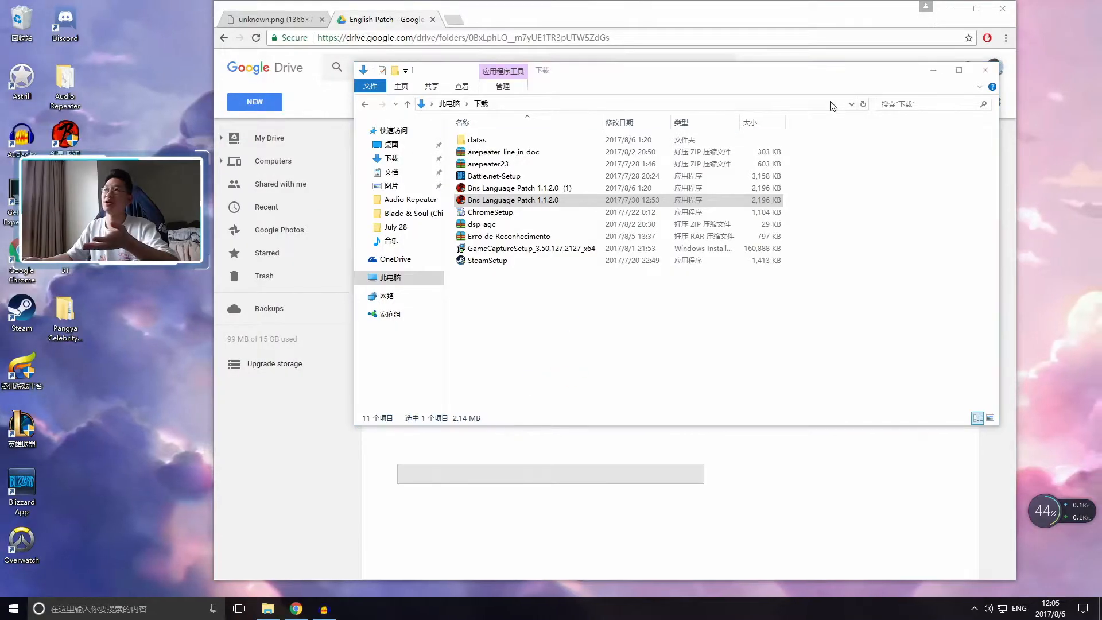
{"action": "mouse_move", "coordinate": [985, 70]}
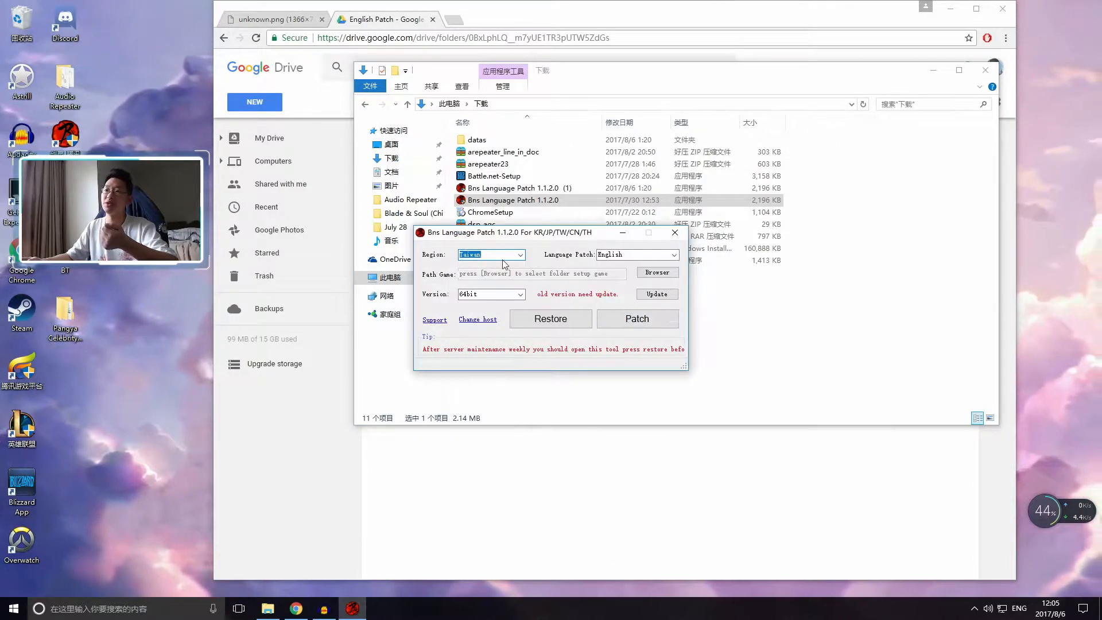
Set the game region to China so the status reports a new version playable now
{"action": "left_click", "coordinate": [520, 255]}
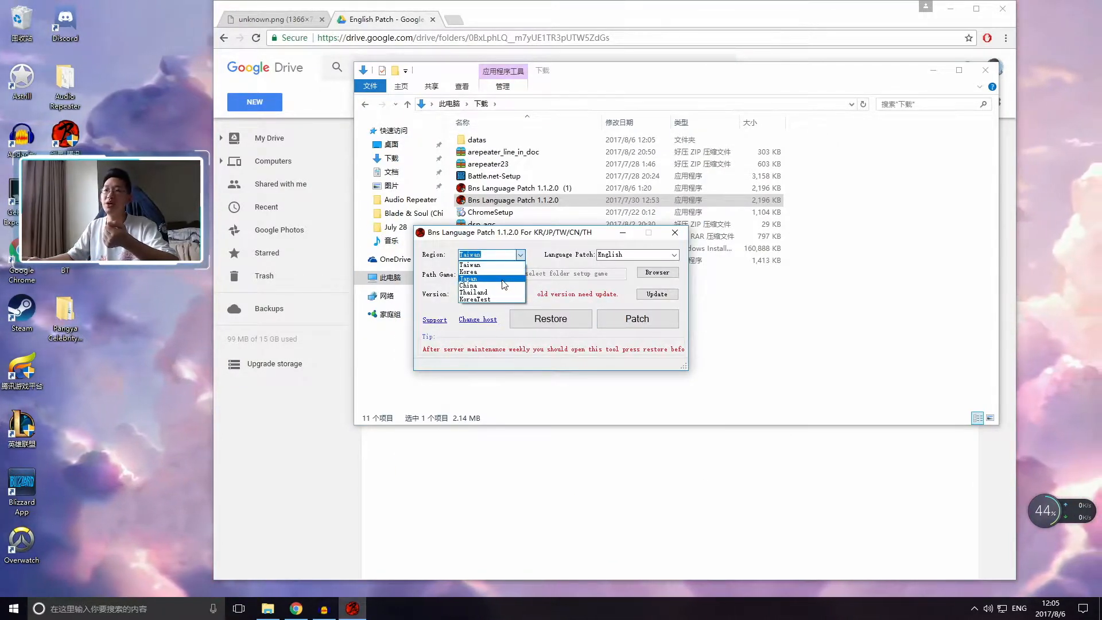
{"action": "left_click", "coordinate": [469, 286]}
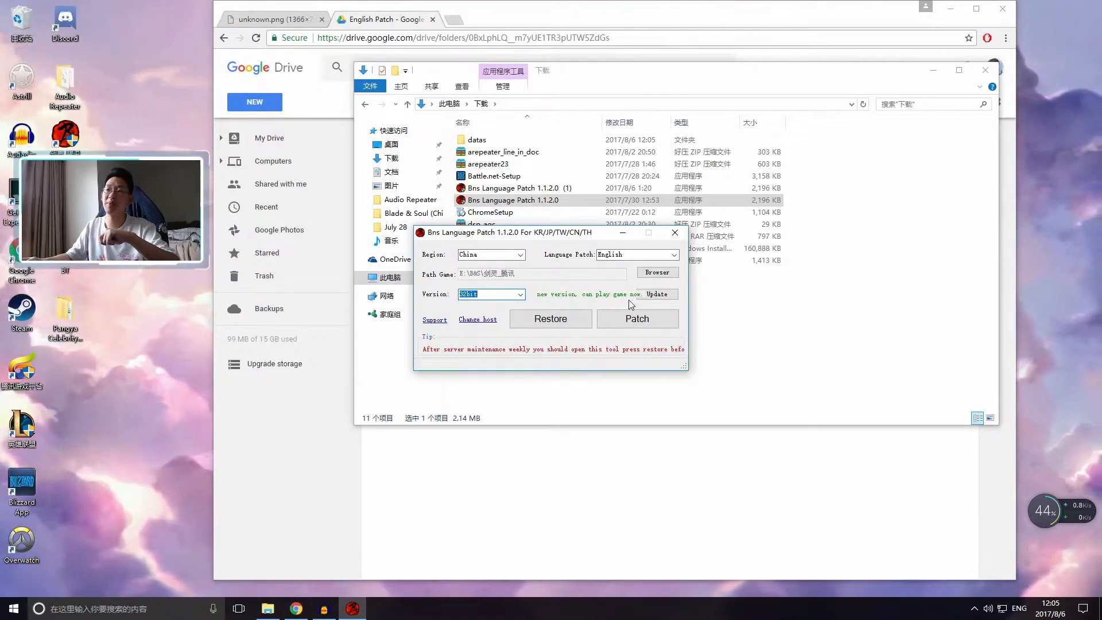
{"action": "mouse_move", "coordinate": [612, 299]}
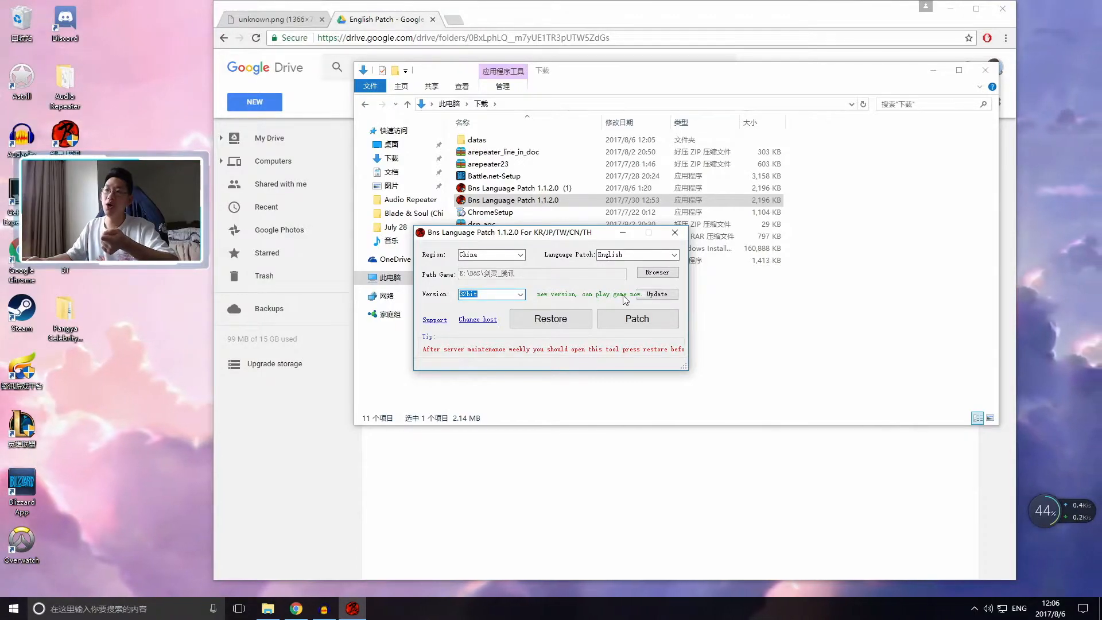
{"action": "left_click", "coordinate": [519, 294]}
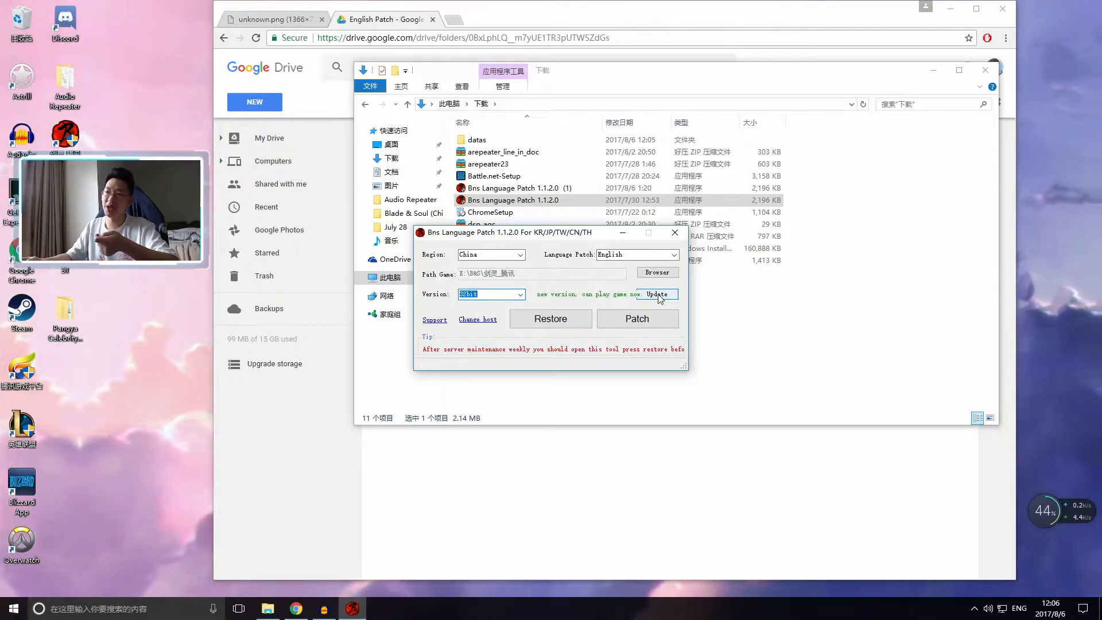
Run the Update check and dismiss the 'You are using the latest version!' notice
{"action": "left_click", "coordinate": [655, 294]}
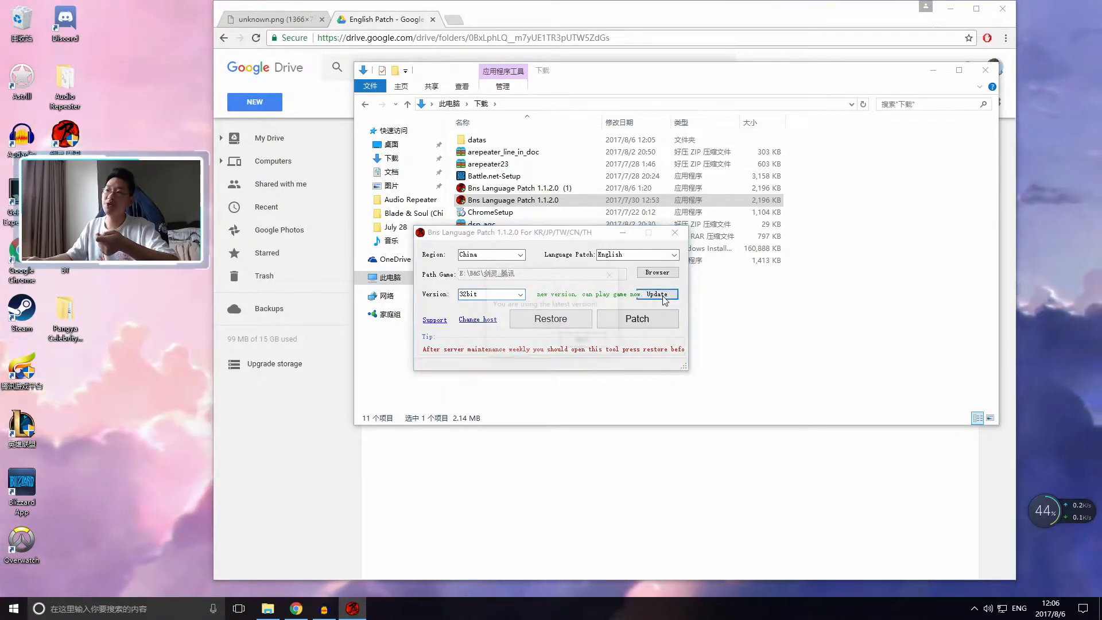
{"action": "left_click", "coordinate": [655, 294]}
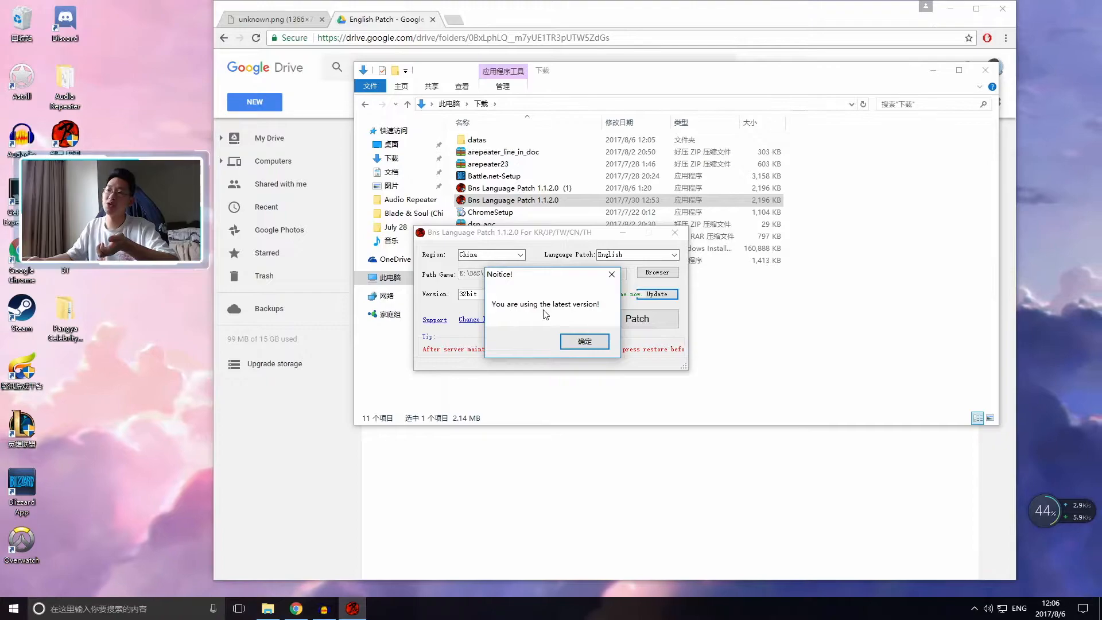
{"action": "left_click", "coordinate": [584, 342]}
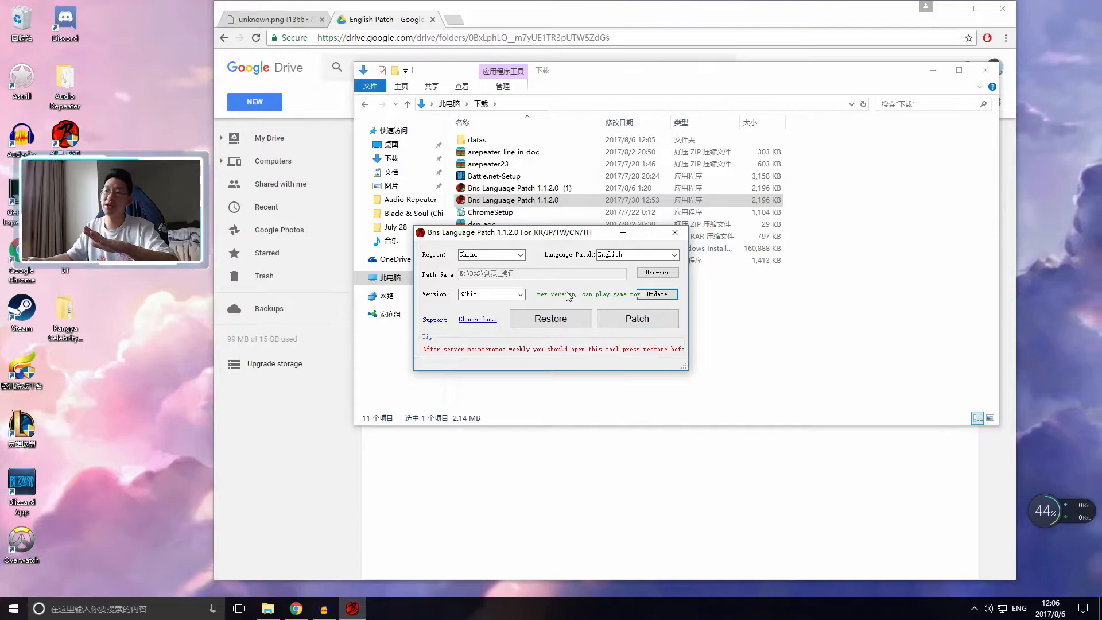
Toggle the game version between 32bit and 64bit to compare their patch status, then back
{"action": "left_click", "coordinate": [519, 294]}
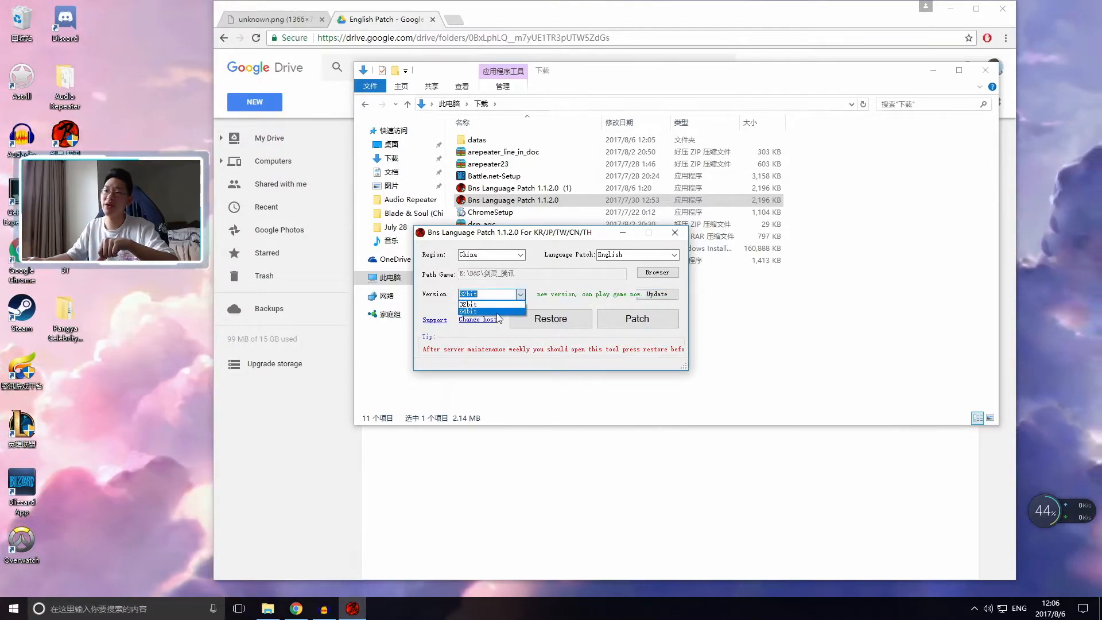
{"action": "left_click", "coordinate": [468, 311]}
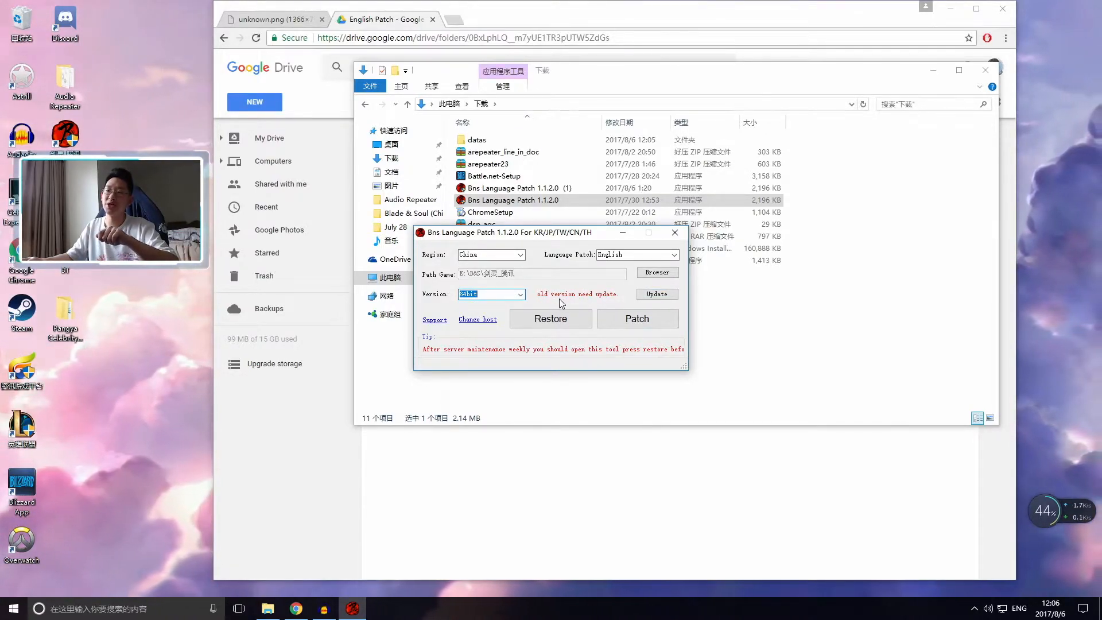
{"action": "left_click", "coordinate": [520, 294]}
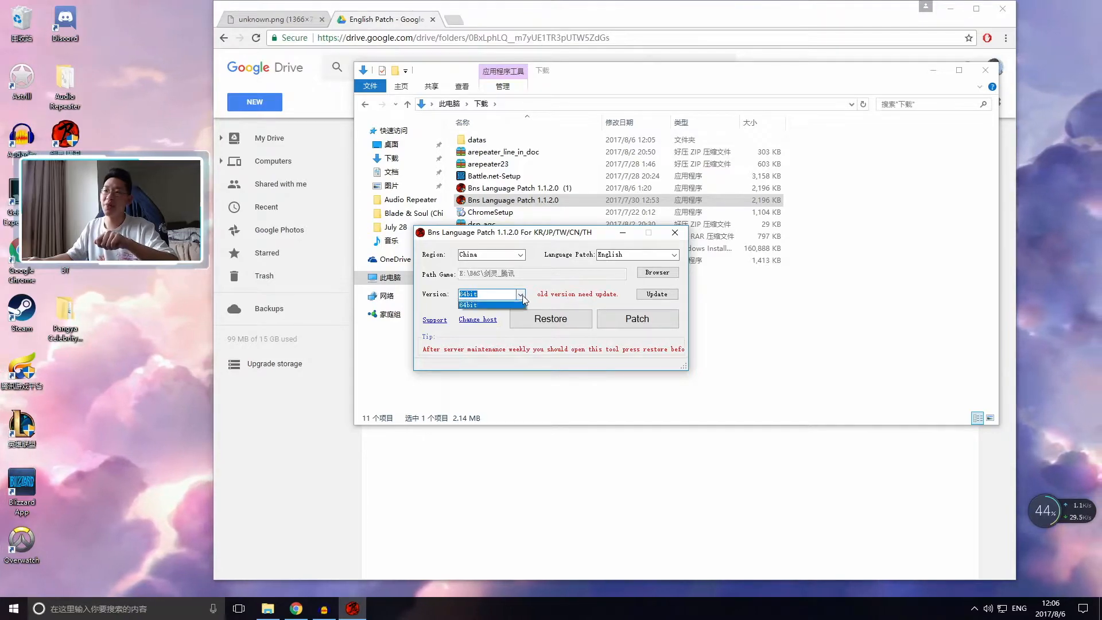
{"action": "left_click", "coordinate": [467, 294]}
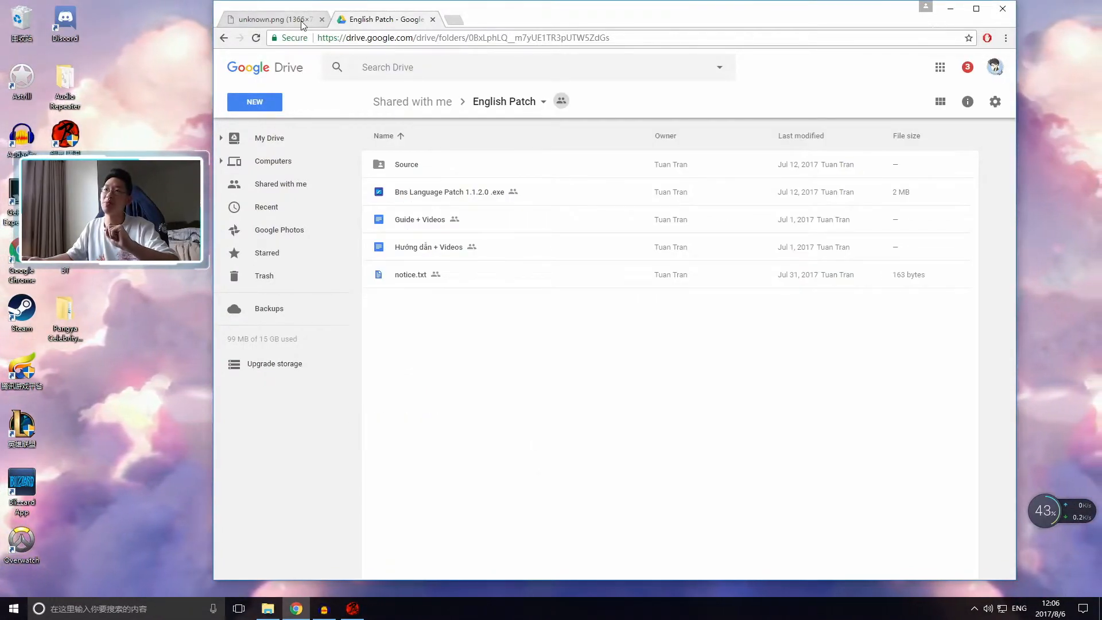
View the suspended-account screenshot, glance at the English Patch Drive folder, and return to the screenshot
{"action": "left_click", "coordinate": [267, 19]}
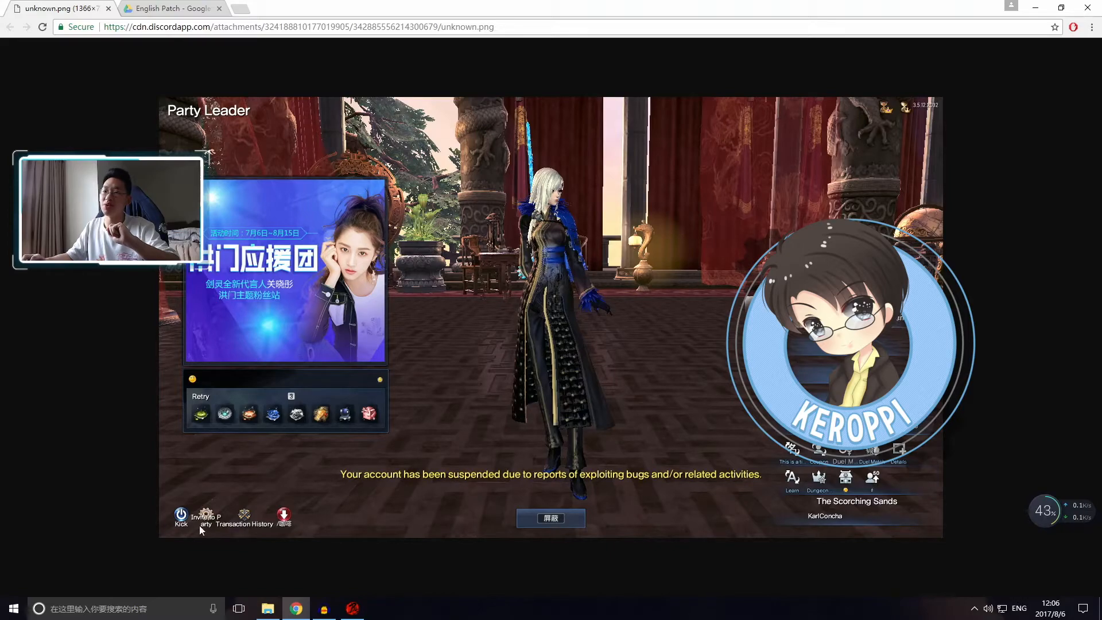
{"action": "mouse_move", "coordinate": [540, 490]}
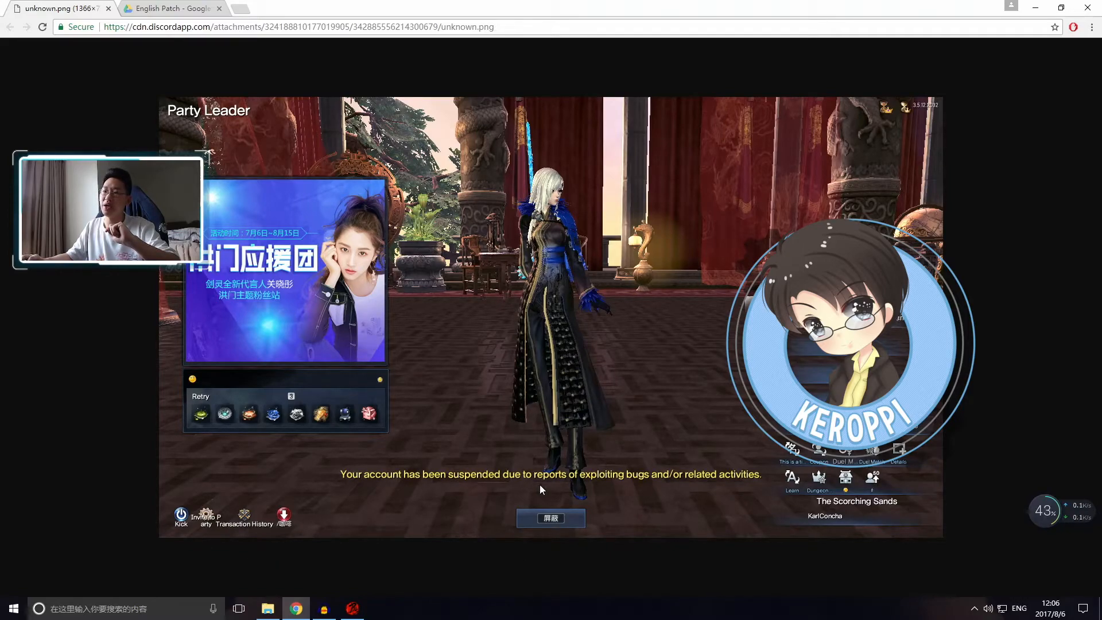
{"action": "mouse_move", "coordinate": [565, 513]}
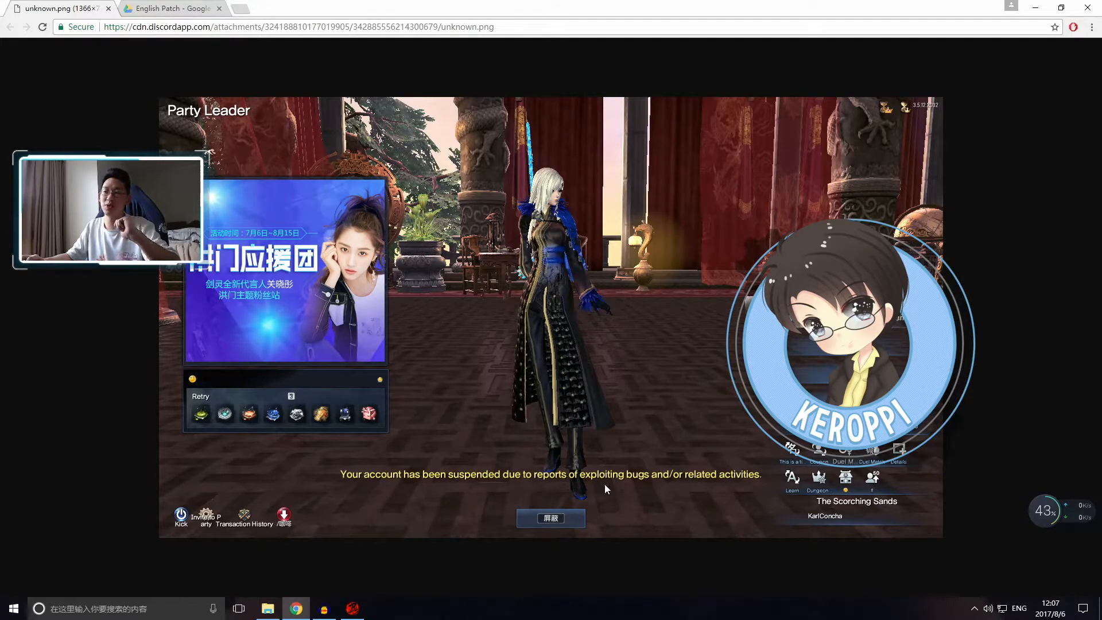
{"action": "mouse_move", "coordinate": [734, 485]}
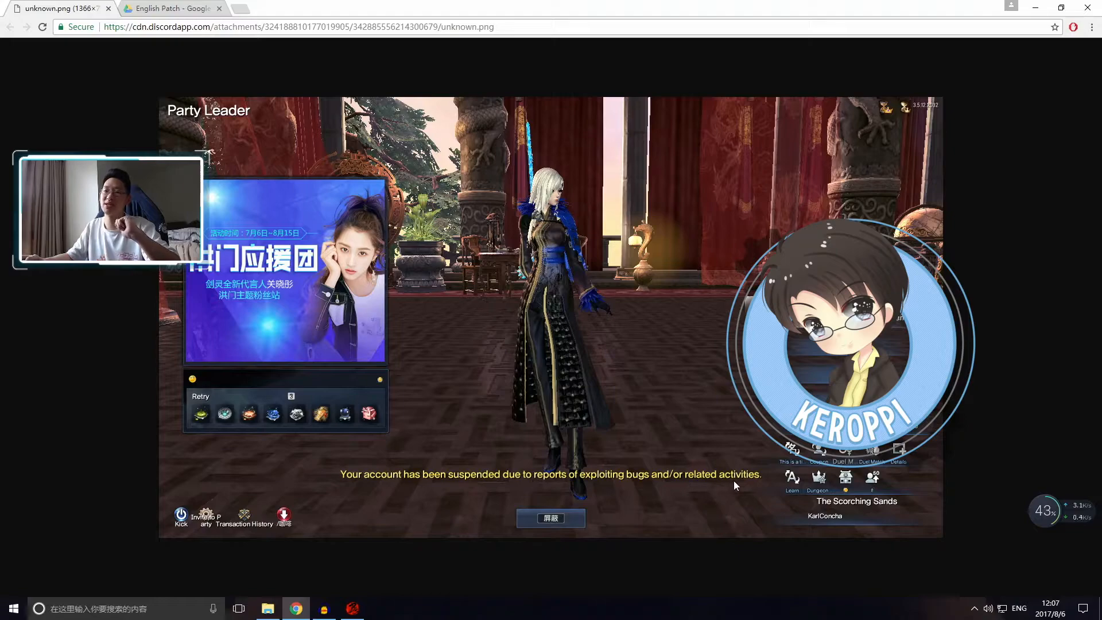
{"action": "mouse_move", "coordinate": [720, 456]}
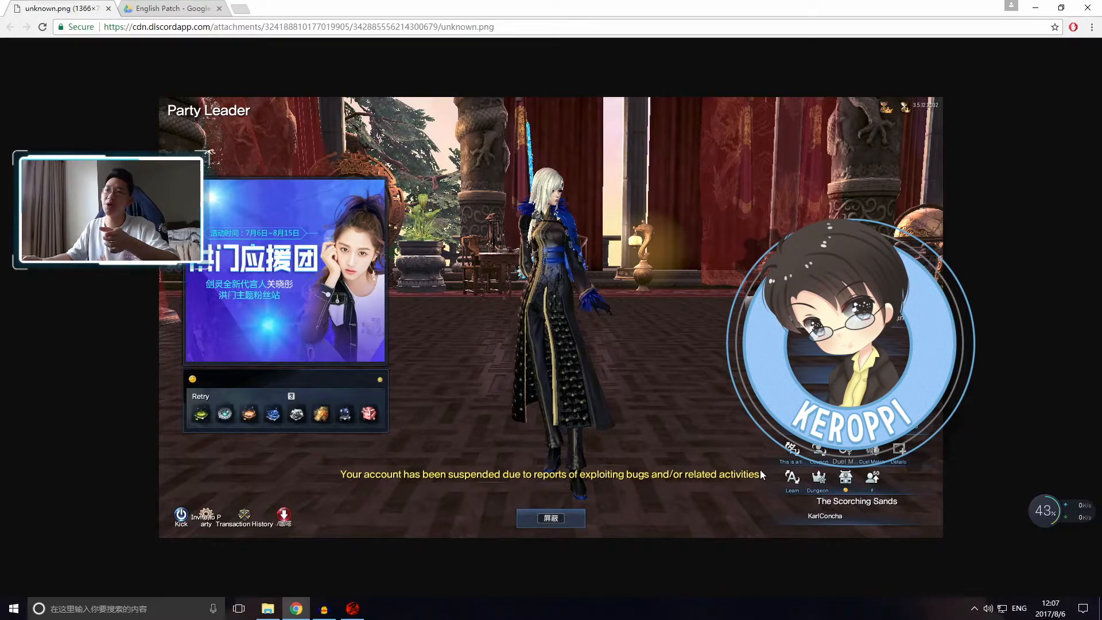
{"action": "left_click", "coordinate": [169, 8]}
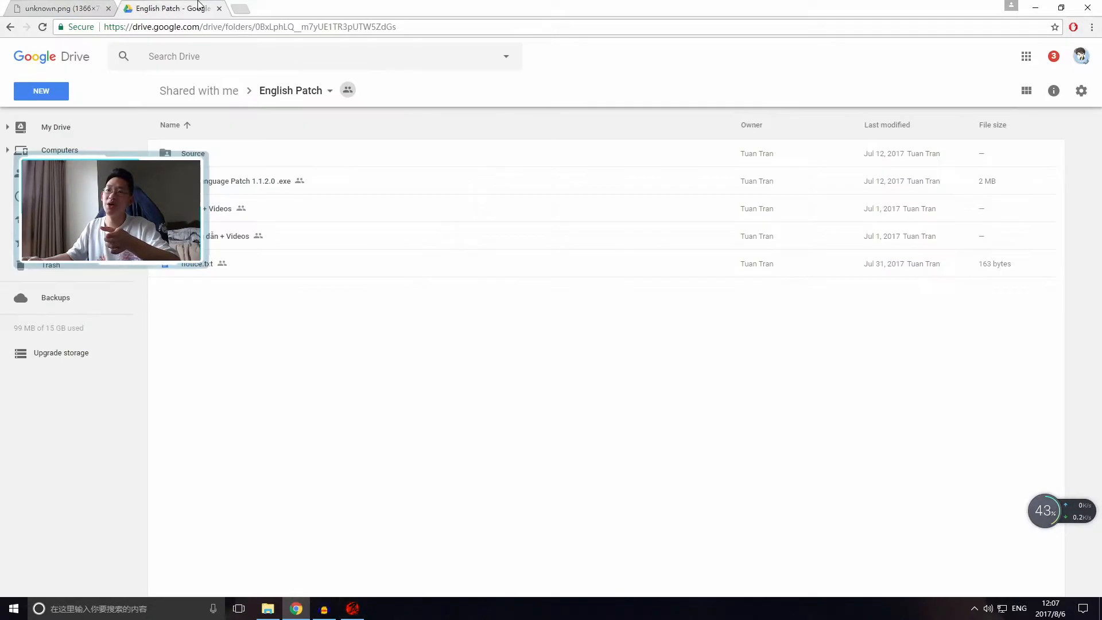
{"action": "left_click", "coordinate": [352, 609]}
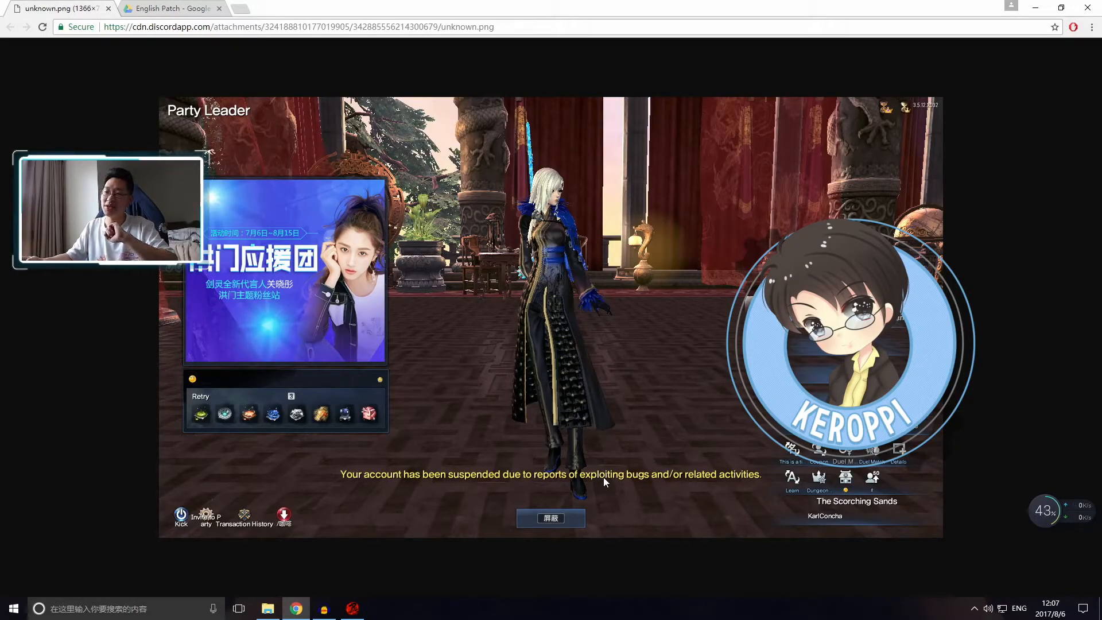
{"action": "mouse_move", "coordinate": [476, 502]}
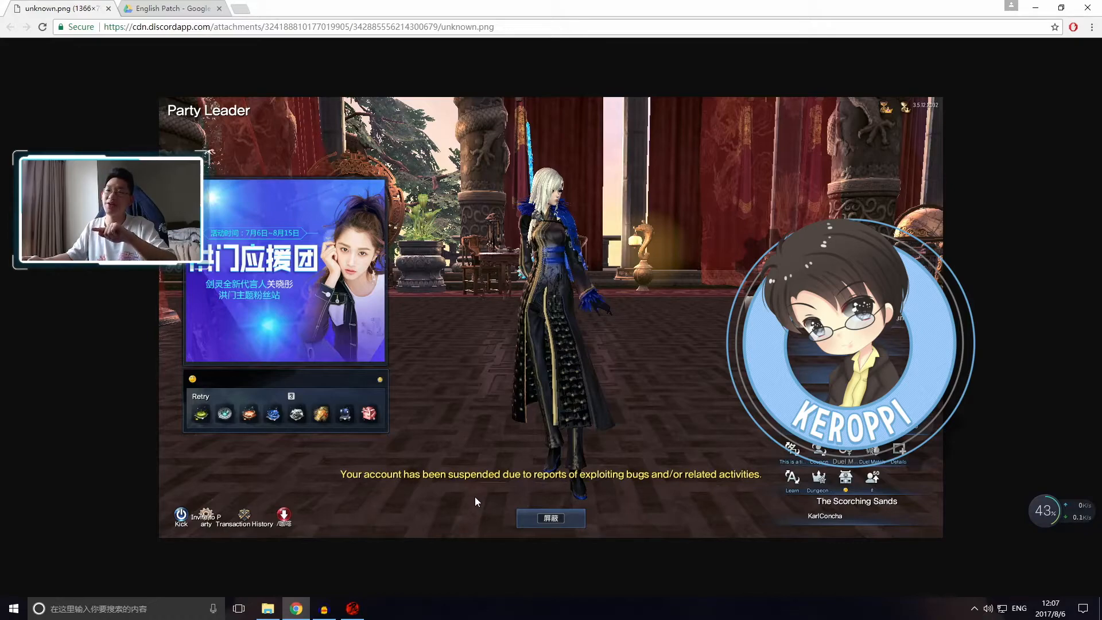
{"action": "mouse_move", "coordinate": [484, 497]}
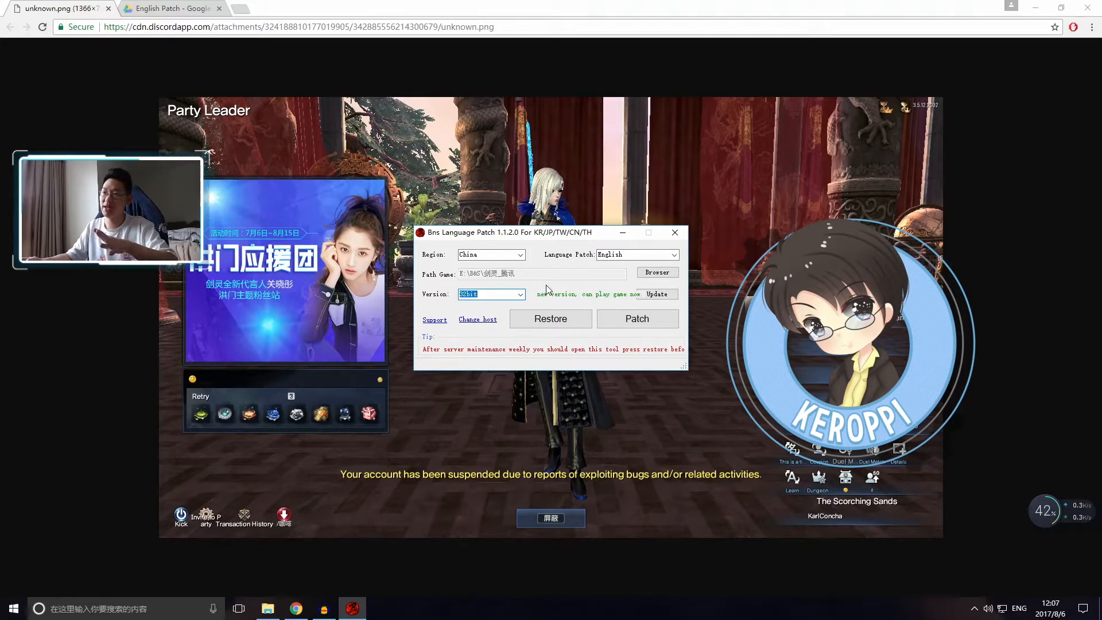
Review the Version list and keep the 32bit game version selected
{"action": "left_click", "coordinate": [522, 294]}
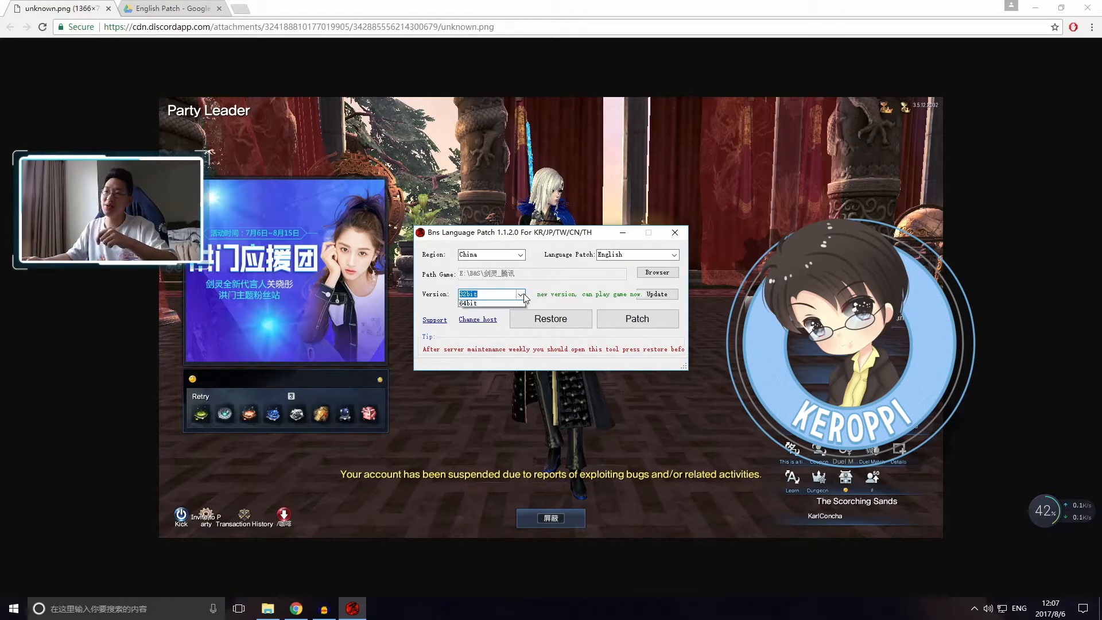
{"action": "left_click", "coordinate": [489, 295]}
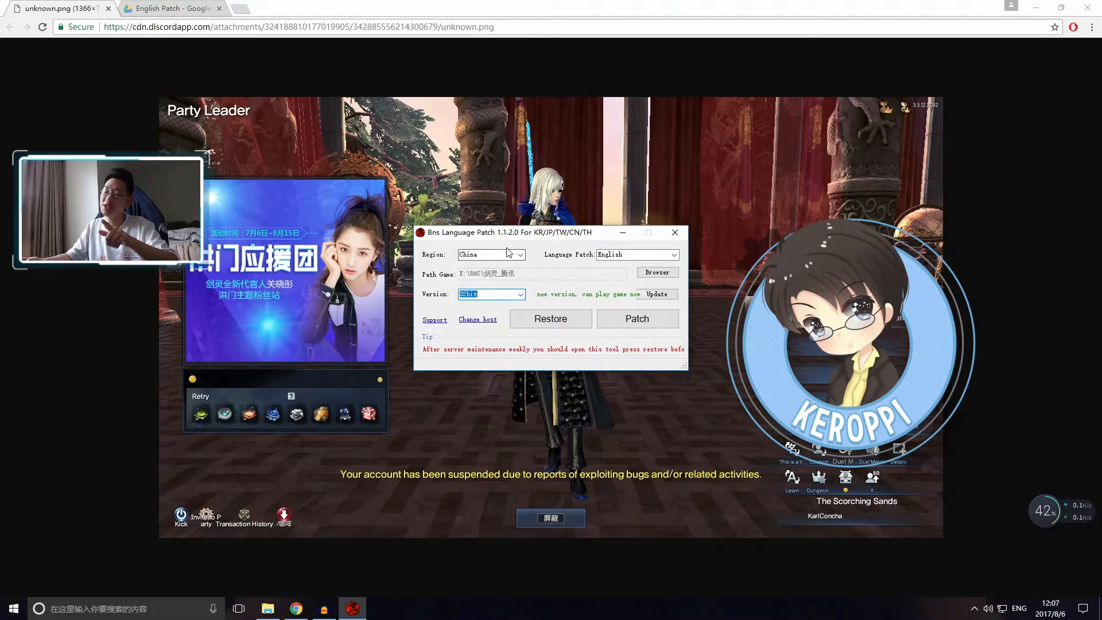
{"action": "left_click", "coordinate": [520, 293]}
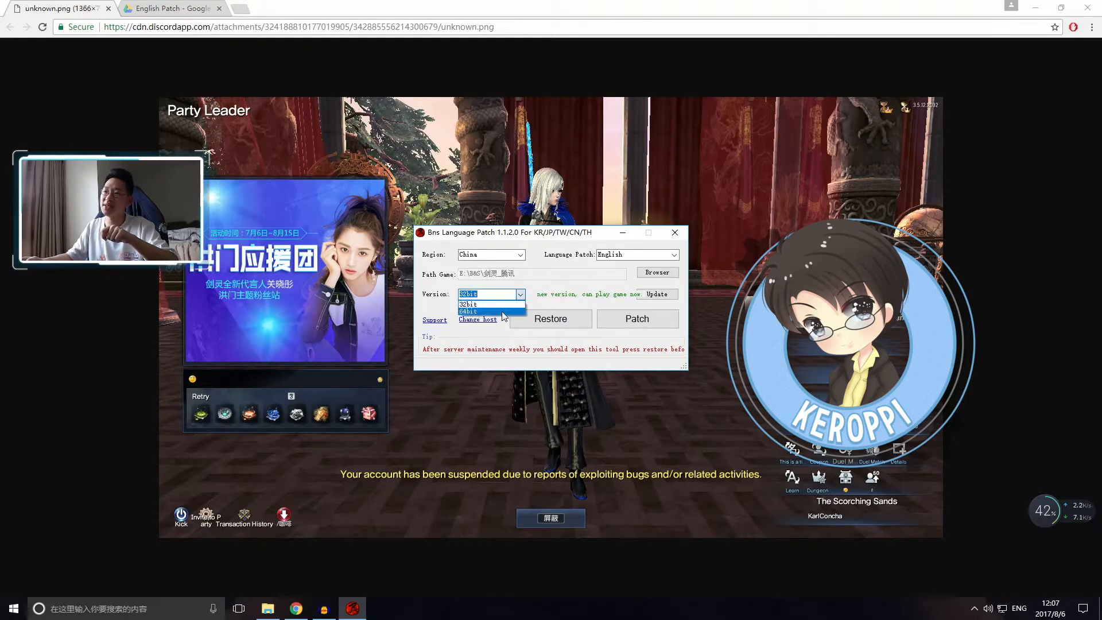
{"action": "left_click", "coordinate": [469, 311]}
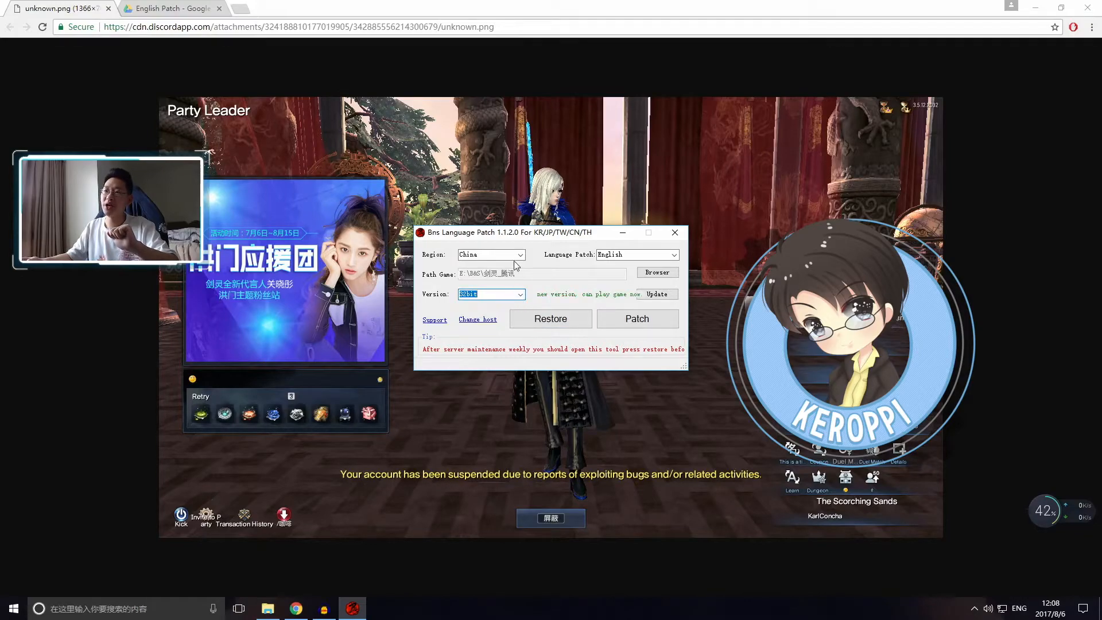
Switch the region to Taiwan to show the old-version-needs-update warning, then close the tool
{"action": "left_click", "coordinate": [519, 255]}
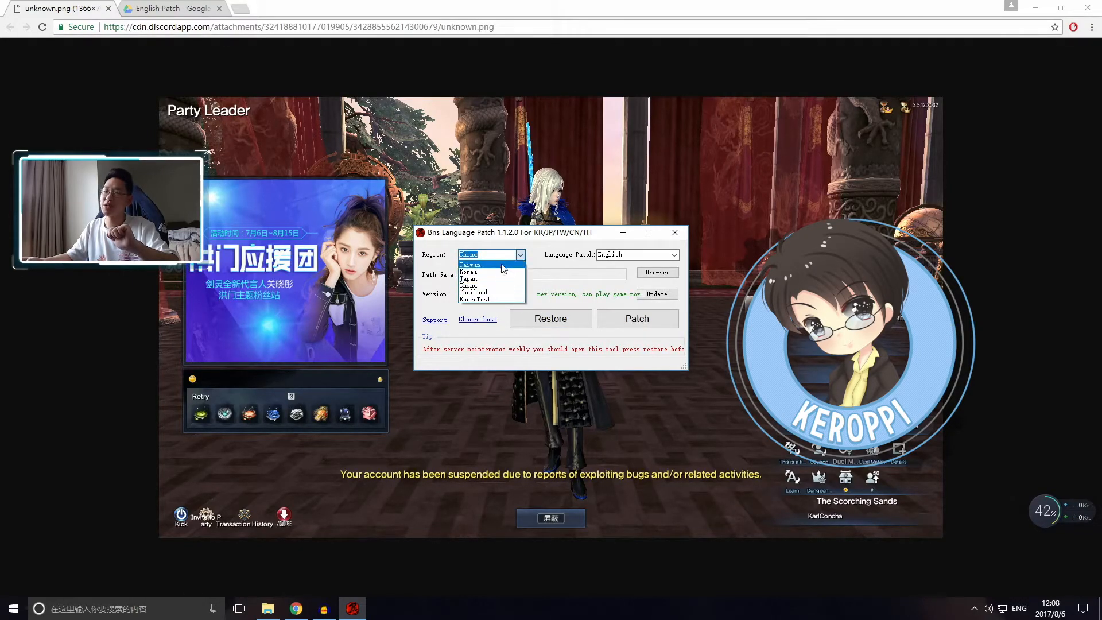
{"action": "left_click", "coordinate": [468, 264]}
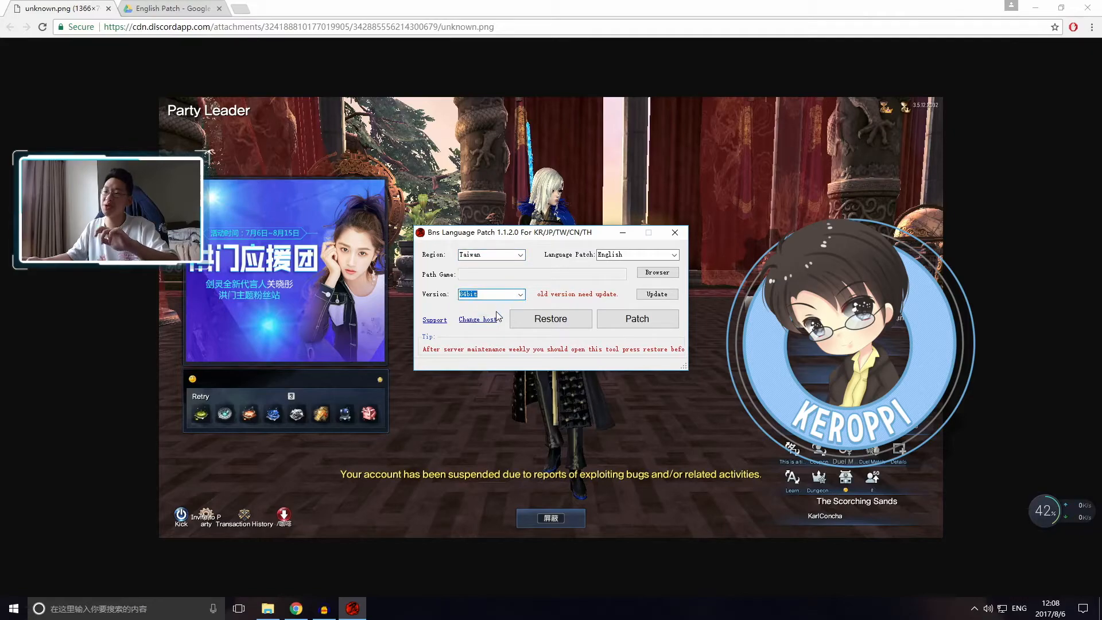
{"action": "mouse_move", "coordinate": [515, 308]}
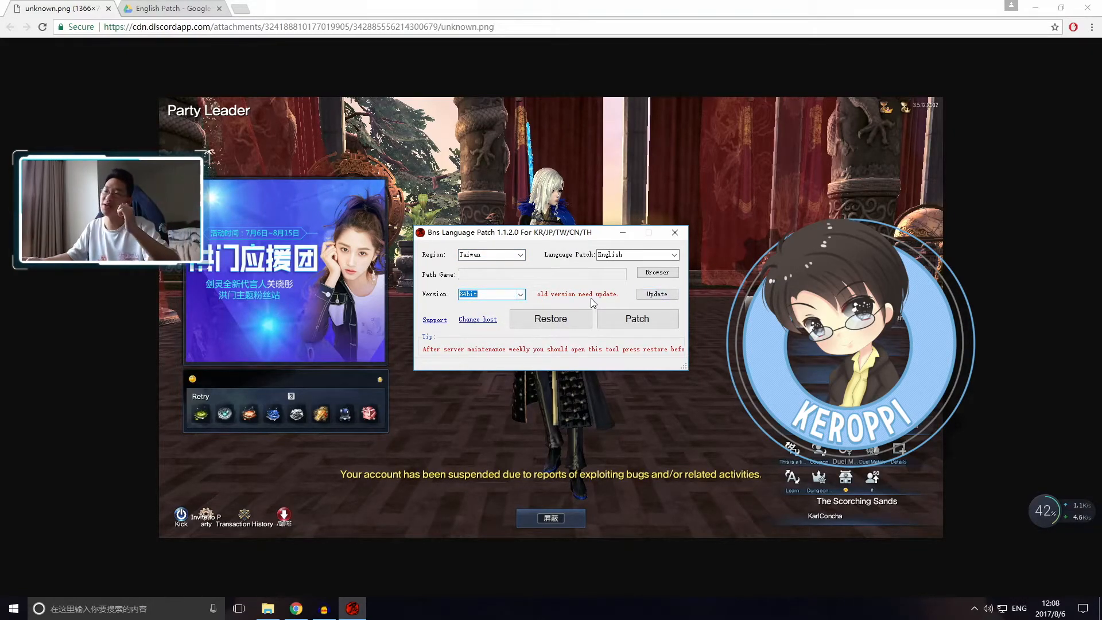
{"action": "left_click", "coordinate": [519, 255]}
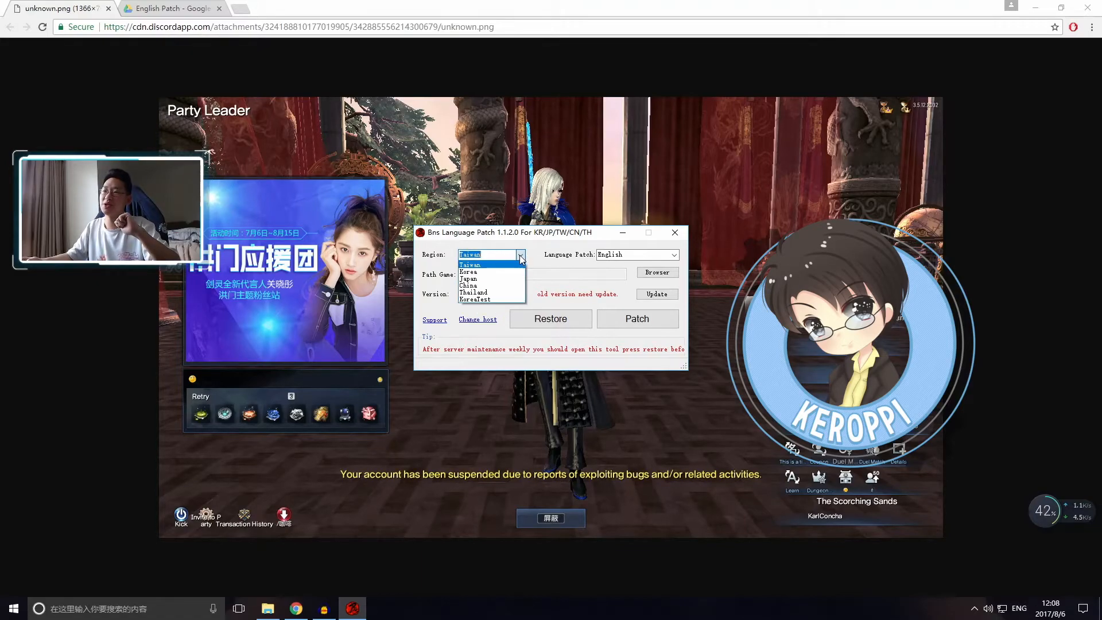
{"action": "mouse_move", "coordinate": [548, 279]}
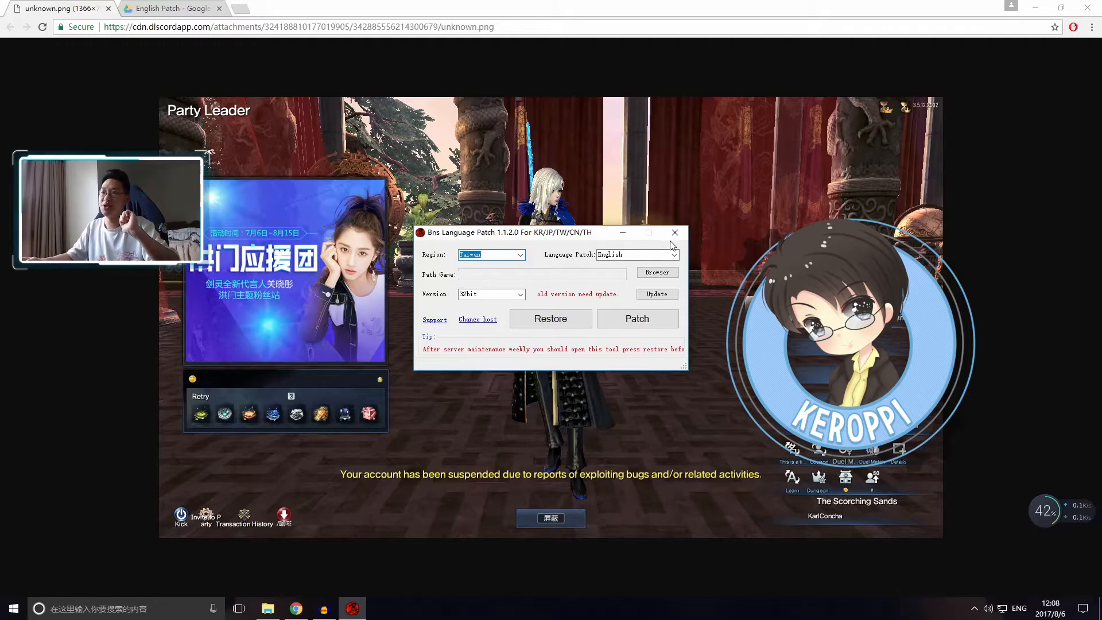
{"action": "left_click", "coordinate": [674, 233]}
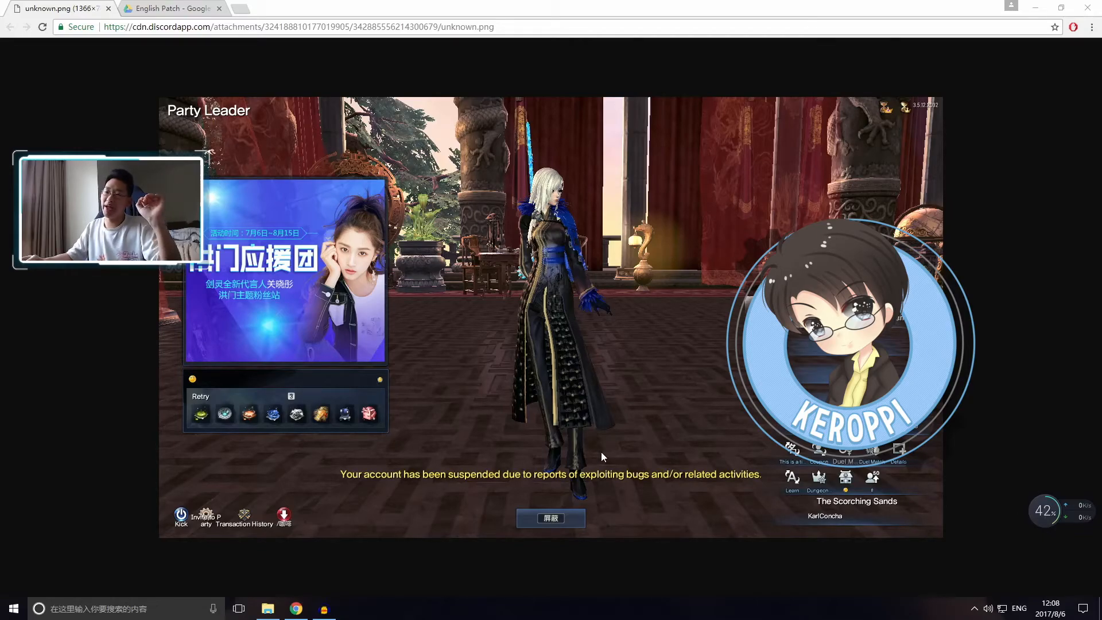
{"action": "mouse_move", "coordinate": [587, 449]}
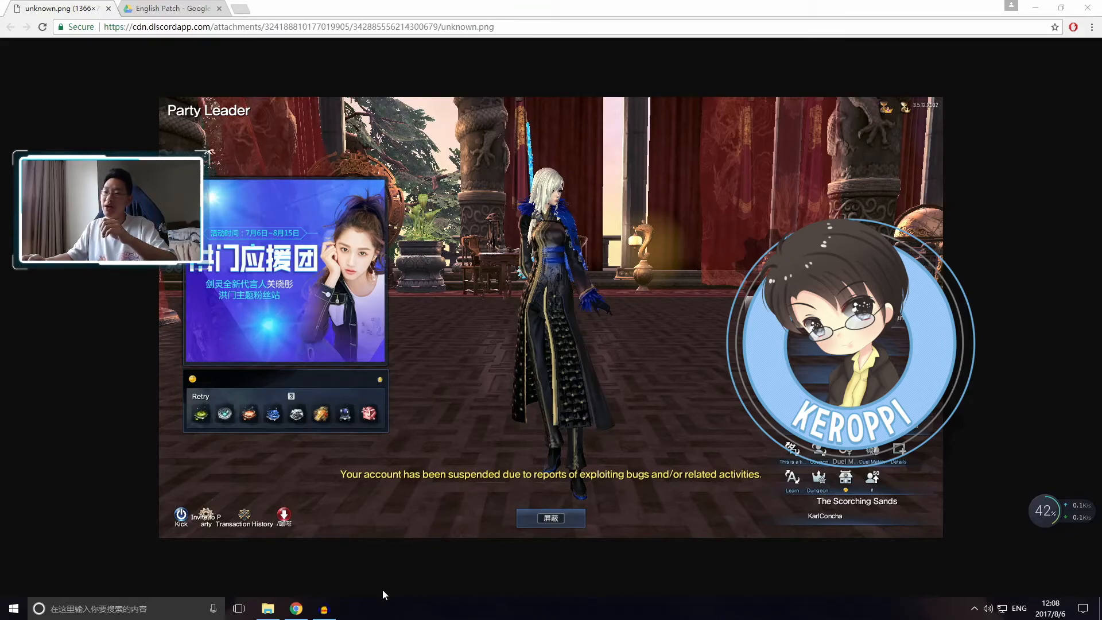
{"action": "mouse_move", "coordinate": [396, 112]}
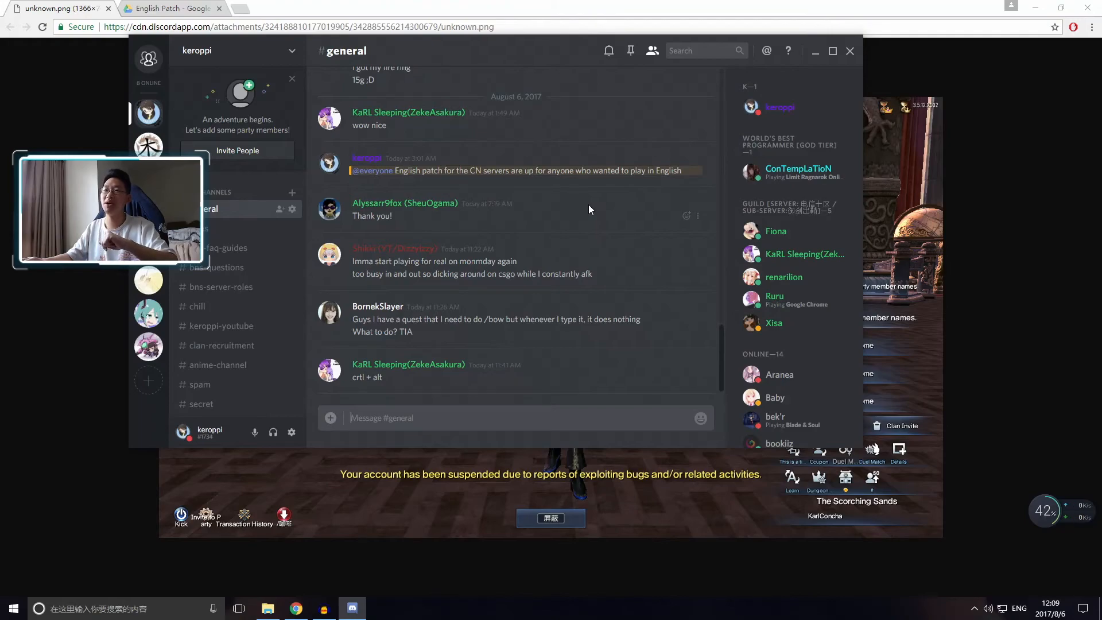
{"action": "mouse_move", "coordinate": [592, 205]}
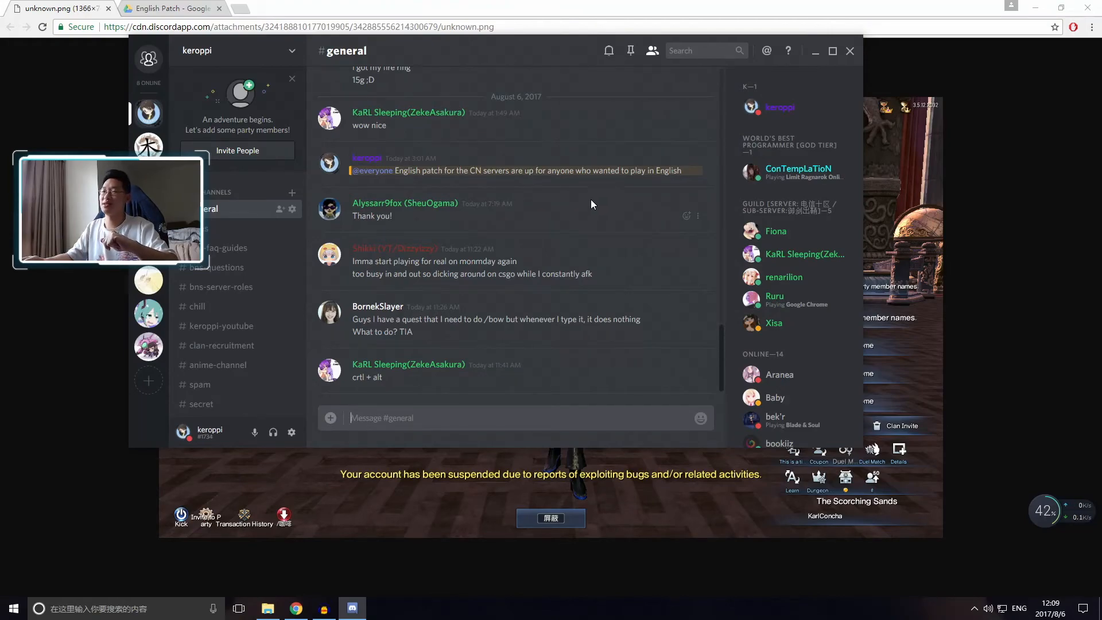